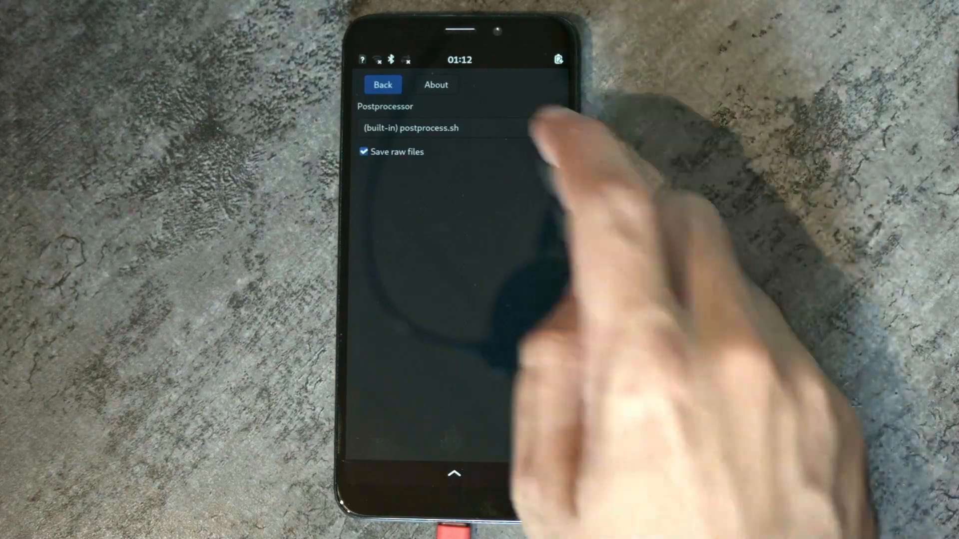
# Show the Postprocessor dropdown listing postprocess.sh, postprocessd single and stacked options.
pyautogui.click(457, 127)
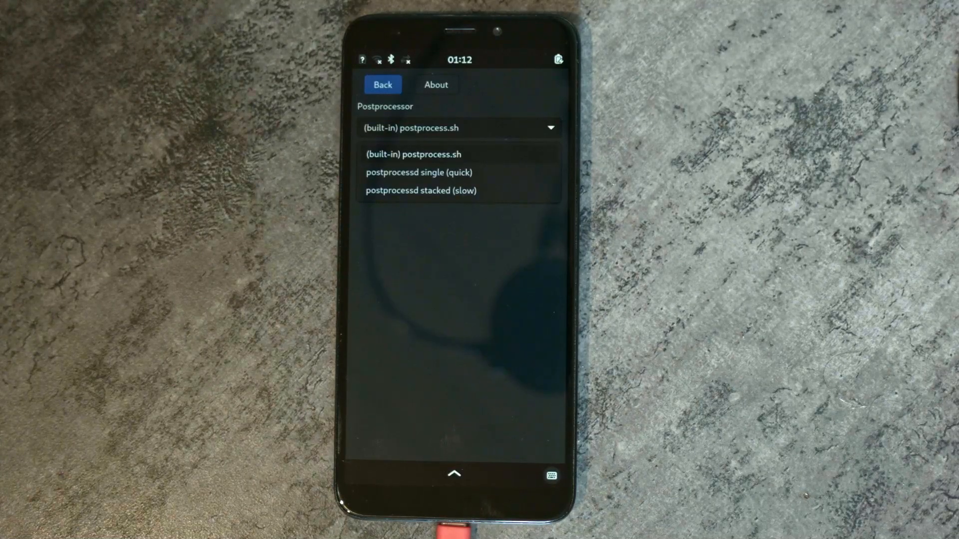
# Choose 'postprocessd single (quick)' as the postprocessor and return to the viewfinder.
pyautogui.click(418, 172)
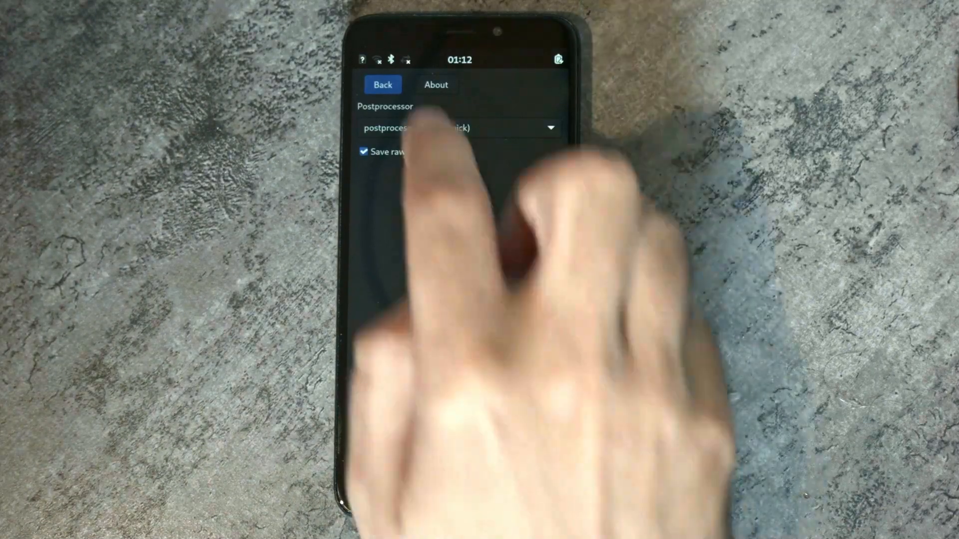
pyautogui.click(382, 85)
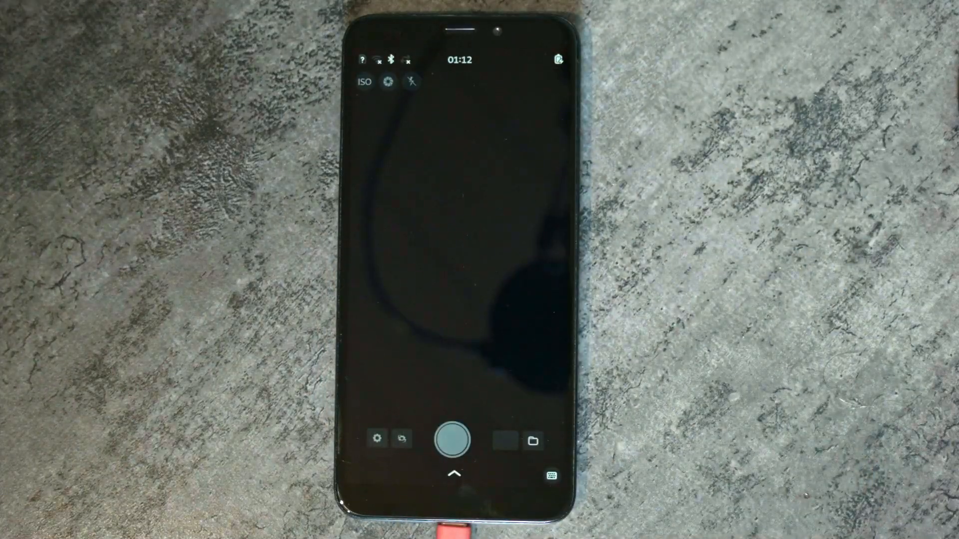
# Capture two photos with the shutter button using the quick postprocessor.
pyautogui.click(451, 440)
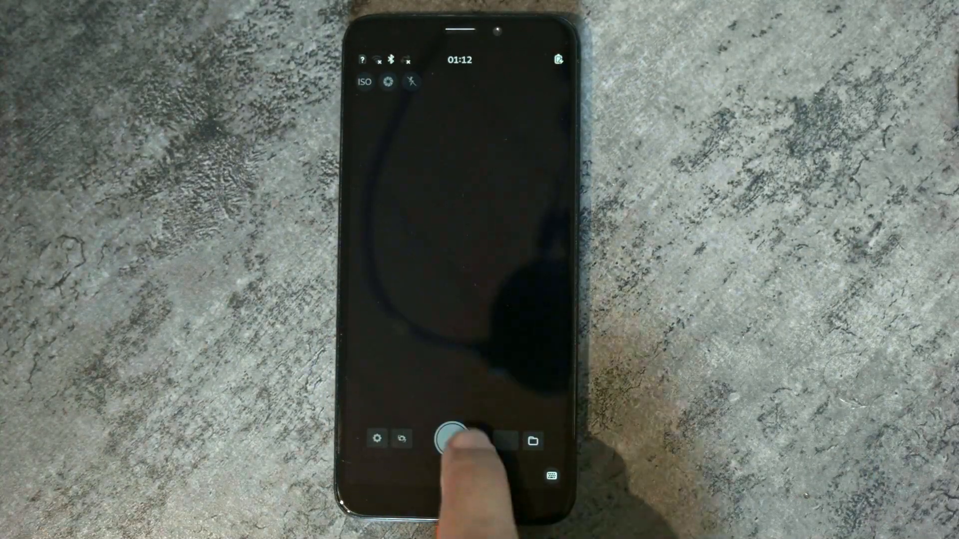
pyautogui.click(452, 439)
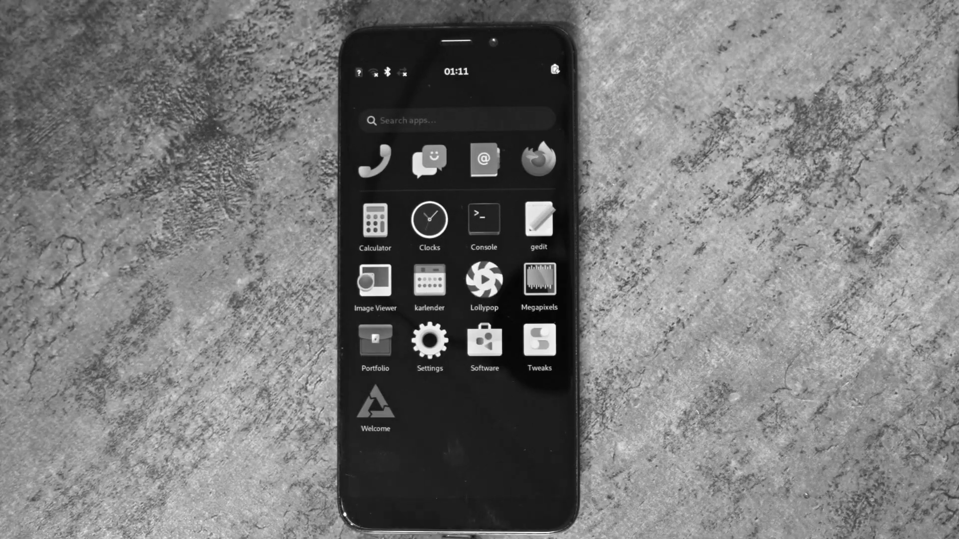
# Launch Megapixels from the Phosh app grid.
pyautogui.click(538, 280)
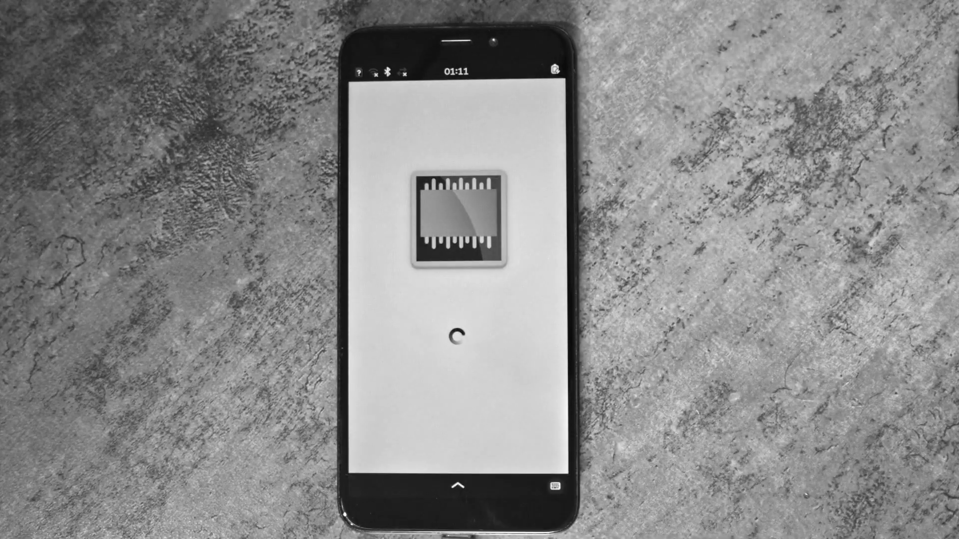